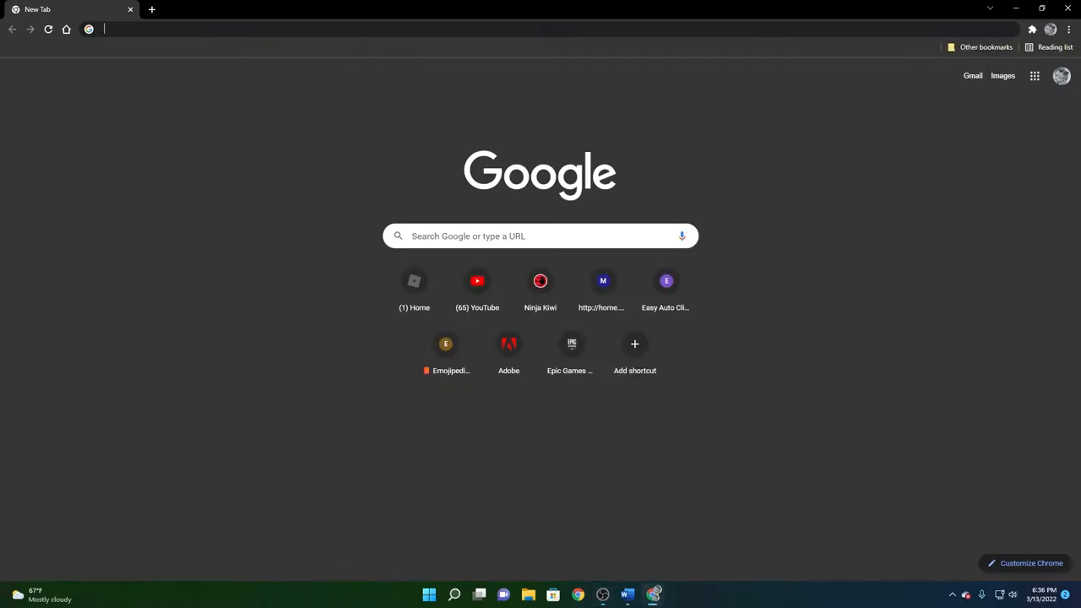
Step: Go to the shared Google Drive URL of the Gorilla Tag font file
type("https://drive.google.com/file/d/1zbd5a1-UCjuWTXohZnJE6VNiEiQG6bLB/view?usp=sharing")
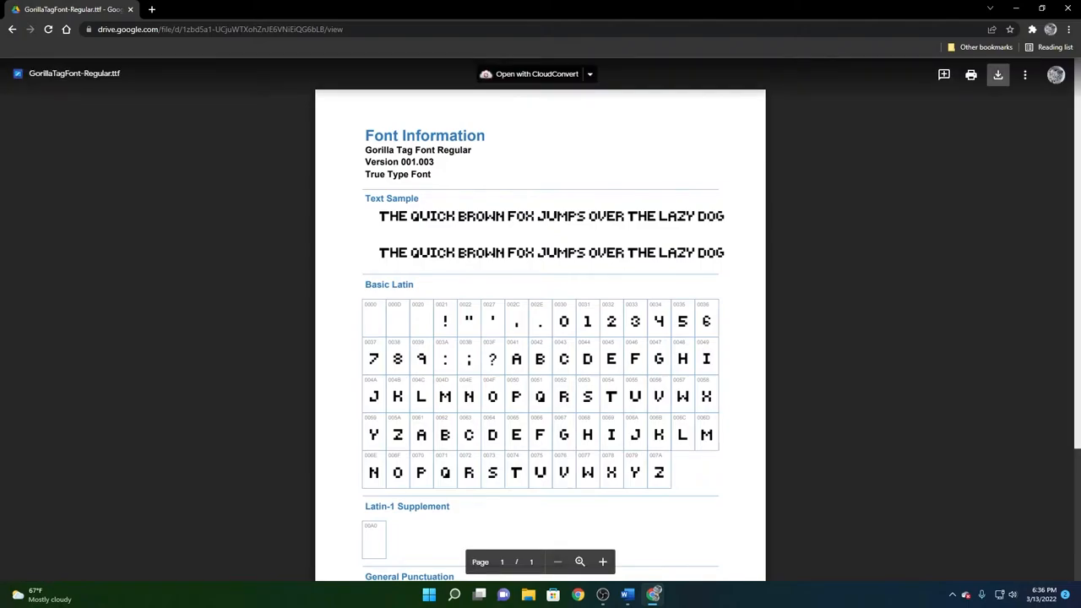
mouse_move(997, 75)
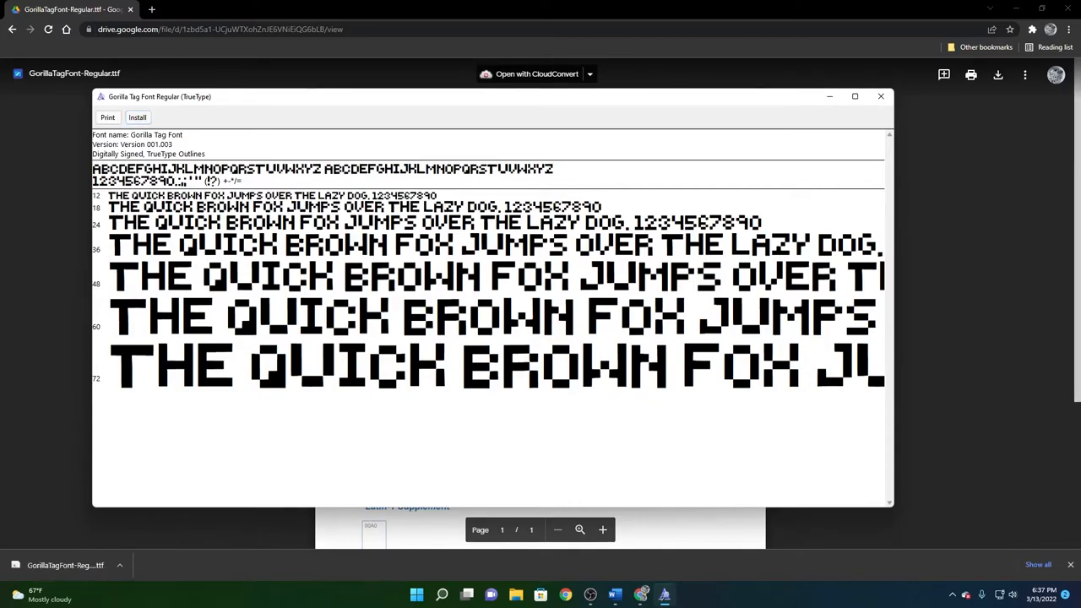
Step: Install Gorilla Tag Font Regular, answer the replace-installed-font prompt, and bring up the blank Word document
left_click(137, 119)
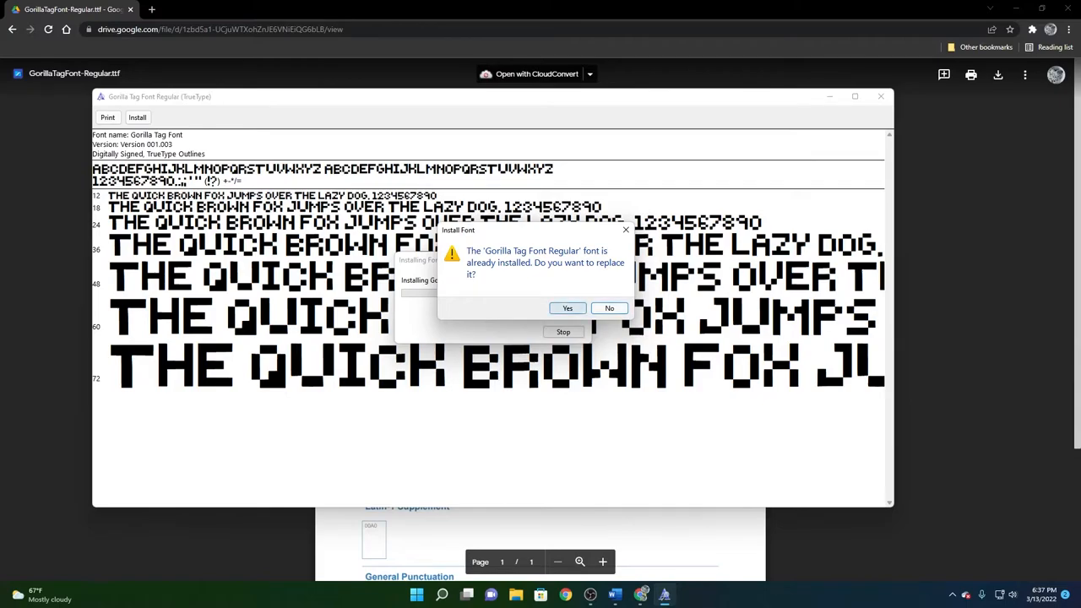
left_click(567, 307)
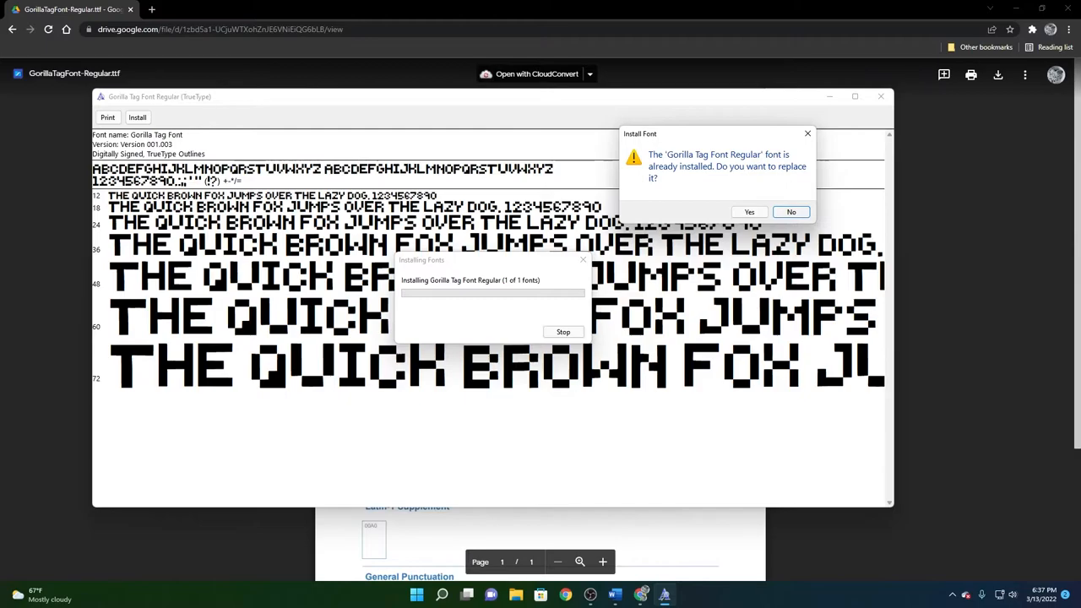
left_click(748, 213)
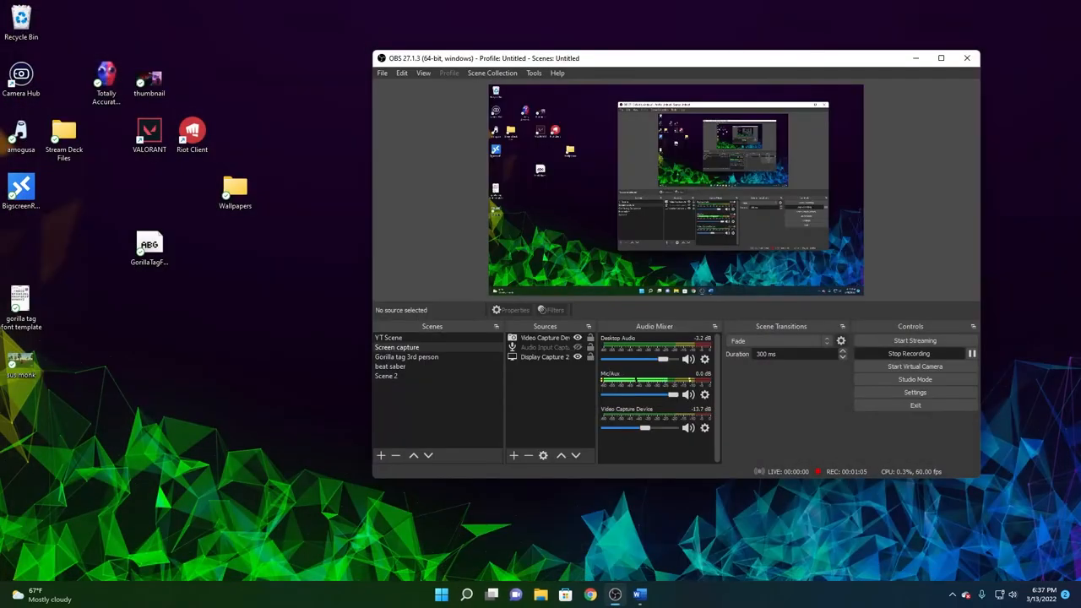
left_click(638, 594)
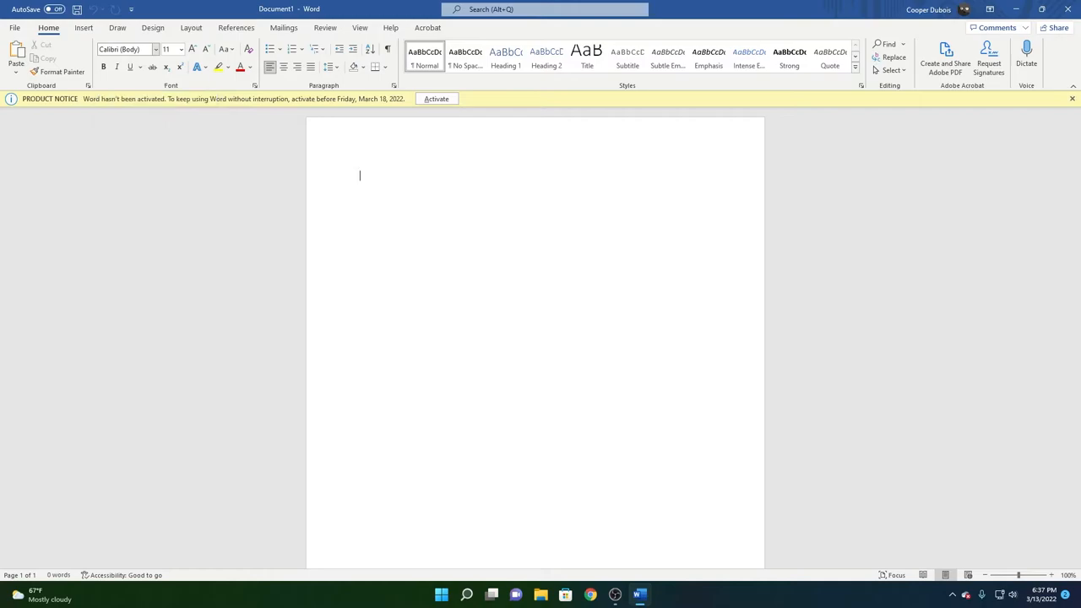
Step: Choose Gorilla Tag Font in the Home font box and return to the page
left_click(155, 47)
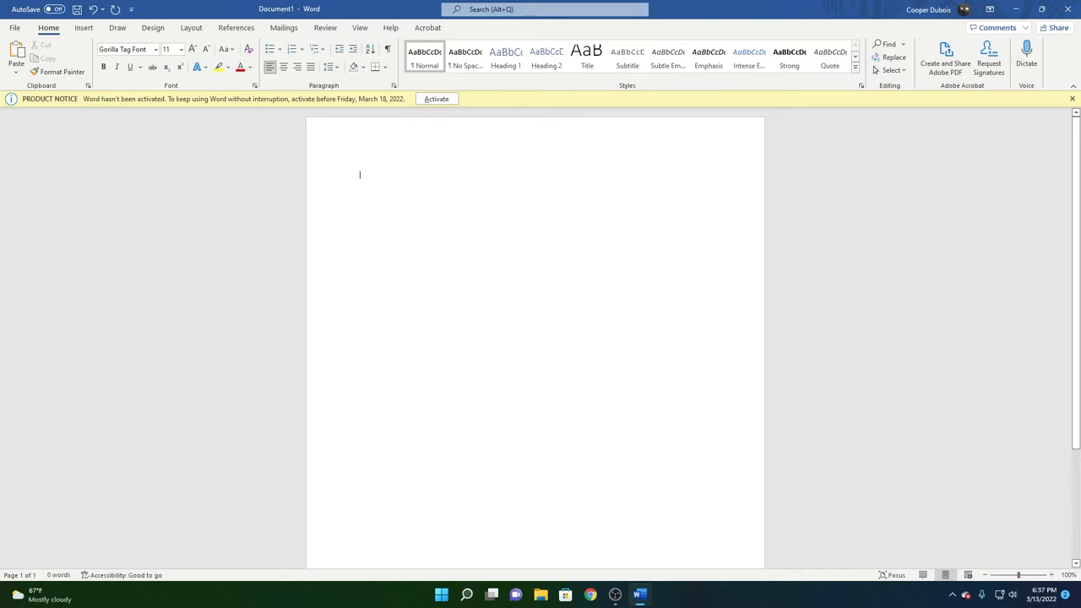
left_click(127, 49)
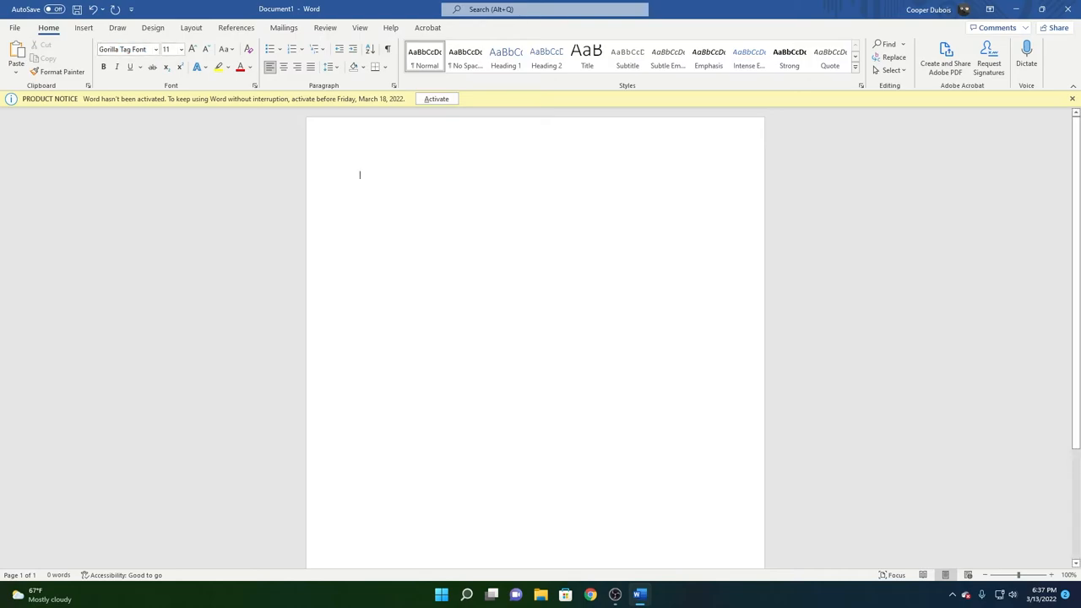
Step: Type the sentence beginning YOU CAN START TYPING about the Gorilla Tag font across two lines
type("YOU CAN C")
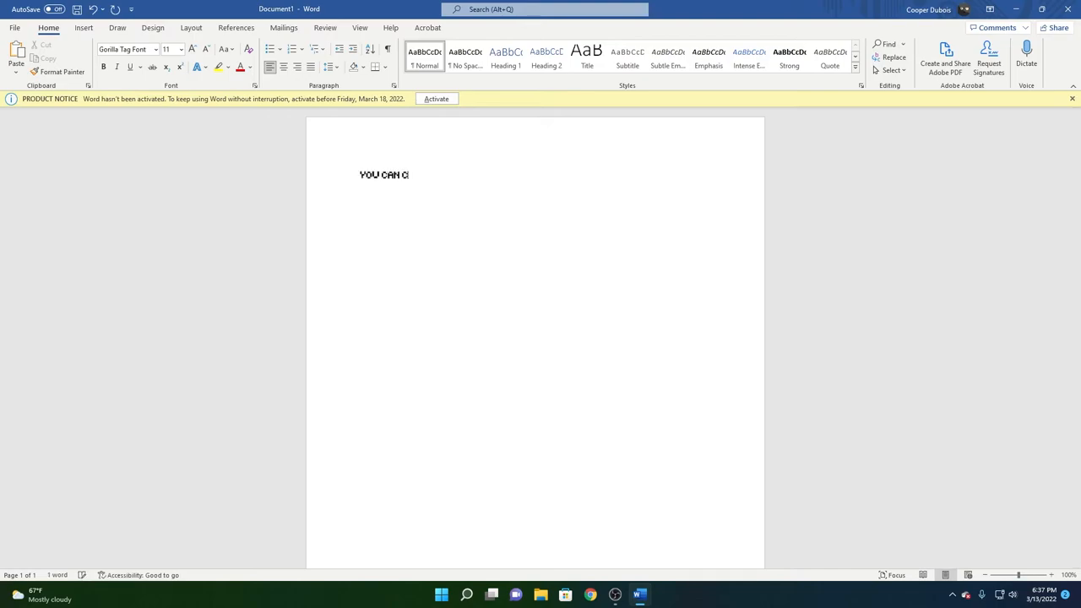
type("STA")
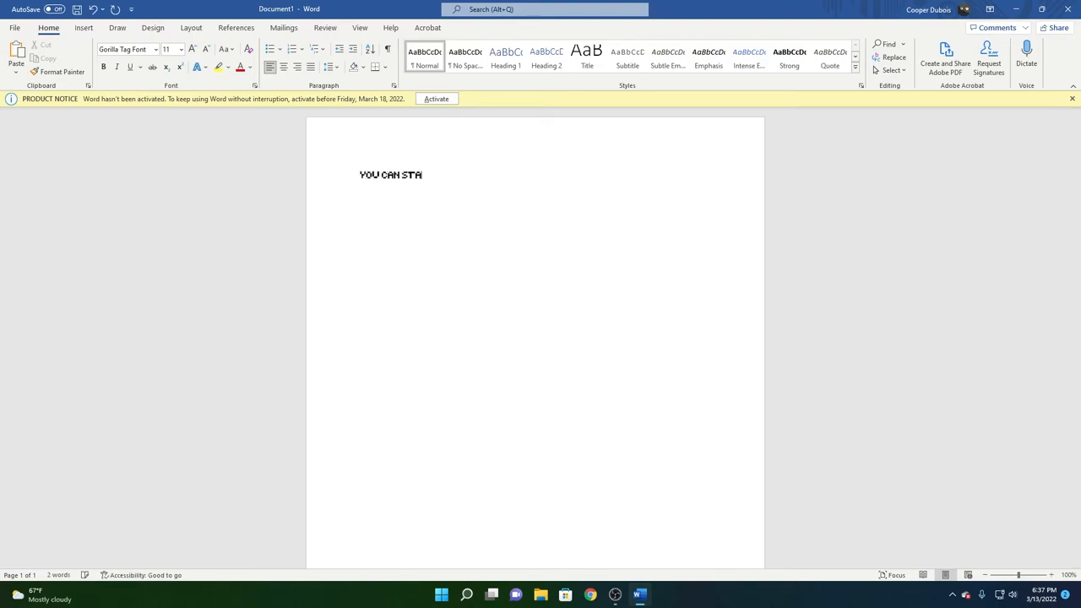
type("RT TYPING WEITH EVREYROIHNES M")
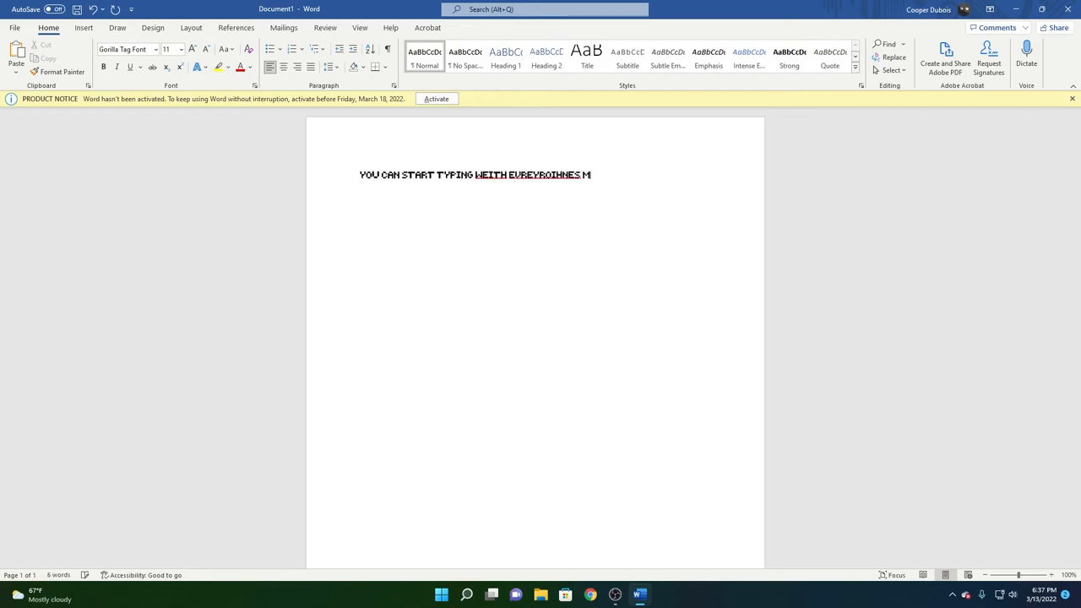
type("FASUOI")
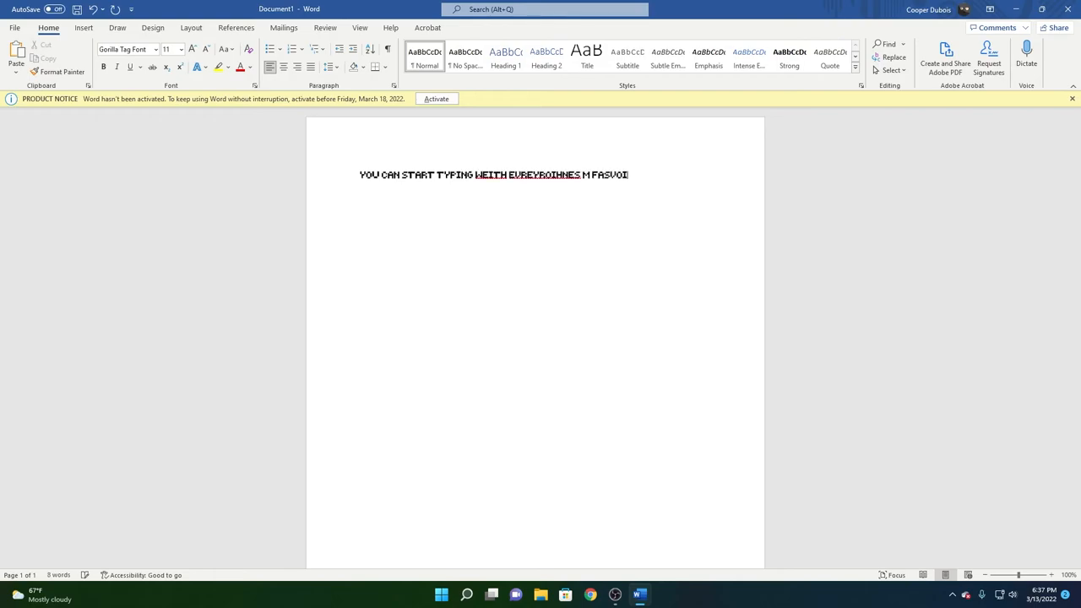
type("E FONT FROM")
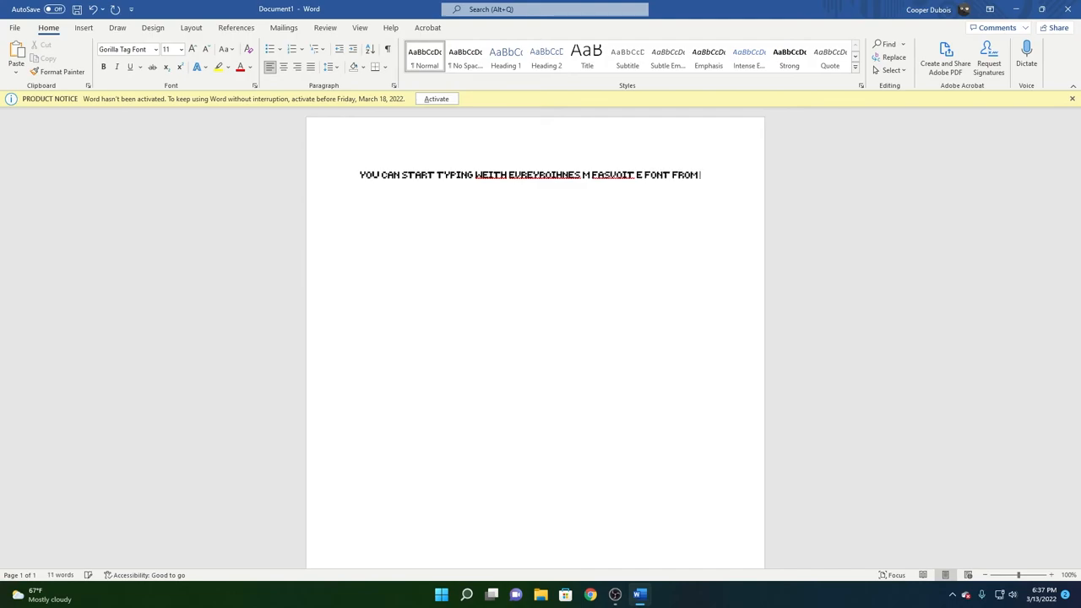
type("EVOREONES F")
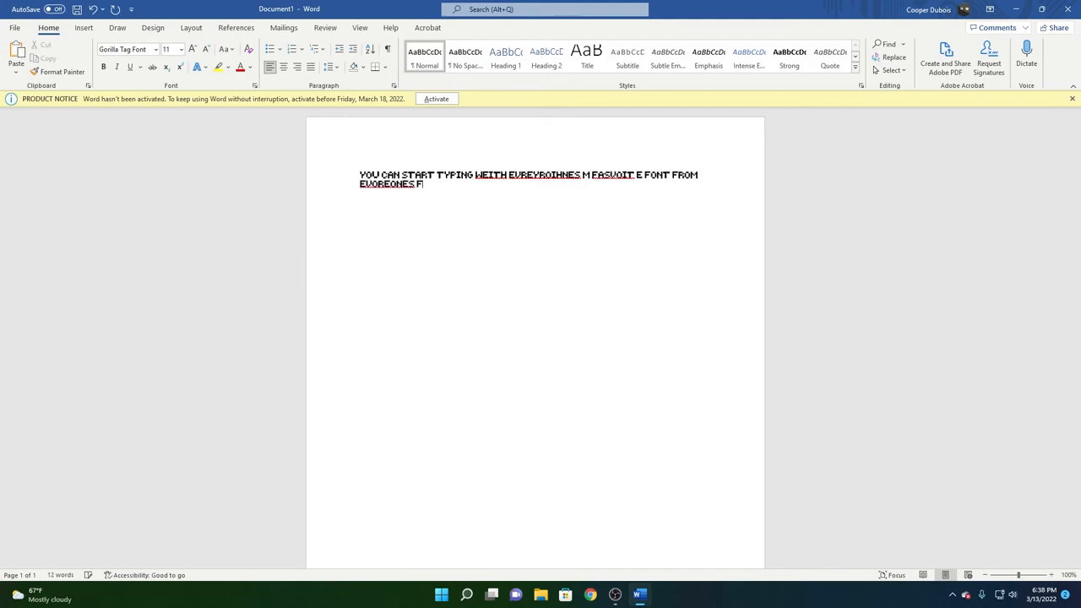
type("AQGORTIE GA")
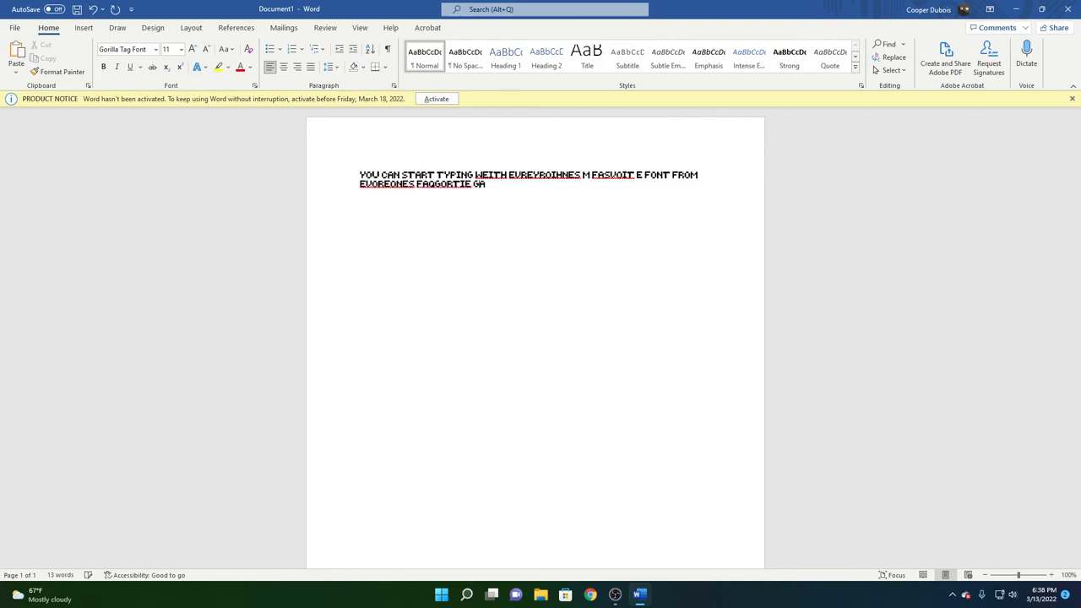